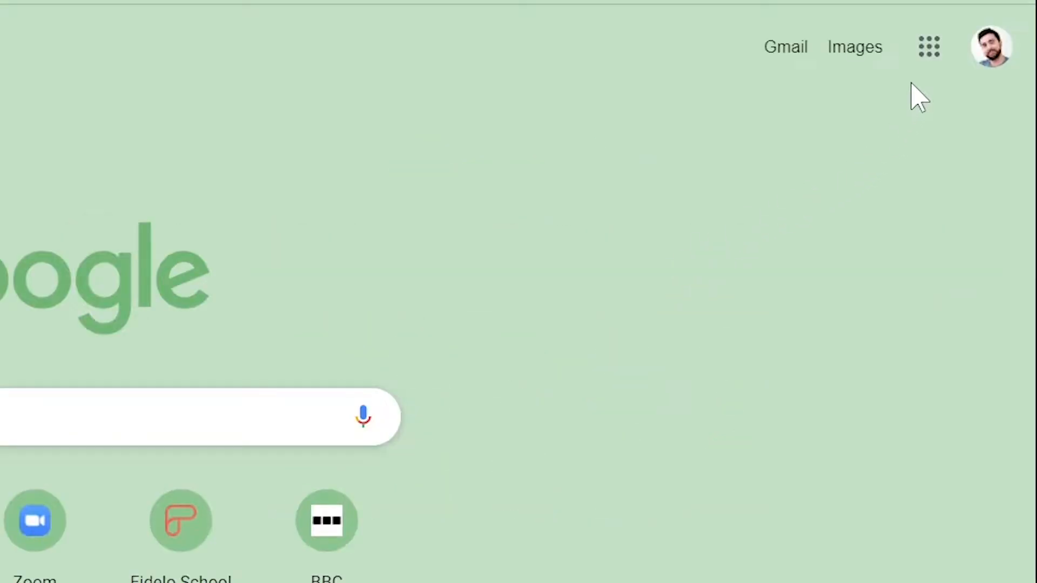
mouse_move(928, 46)
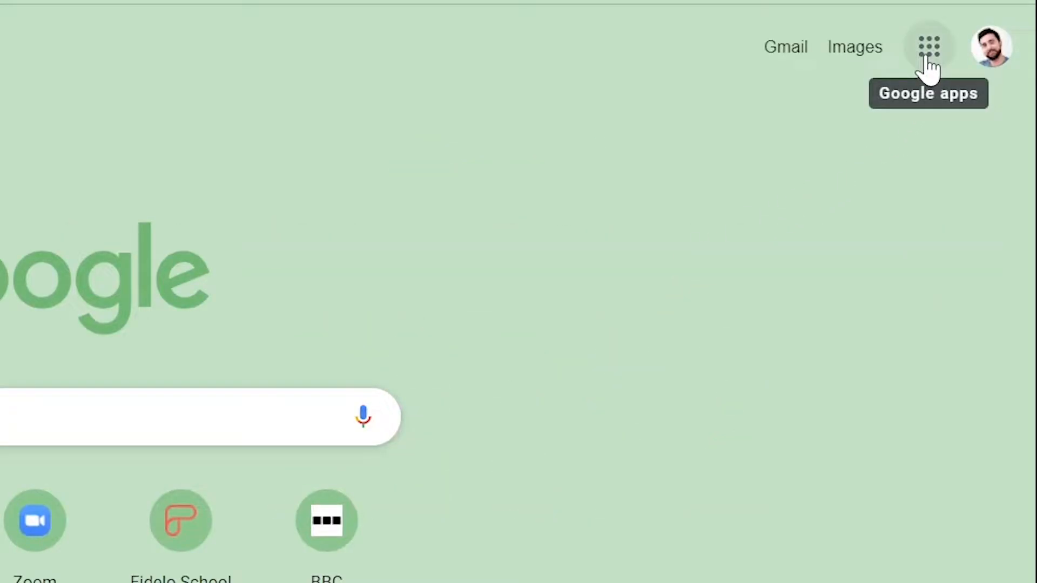
- Launch Google Classroom from the Google apps launcher on the Google homepage
click(929, 46)
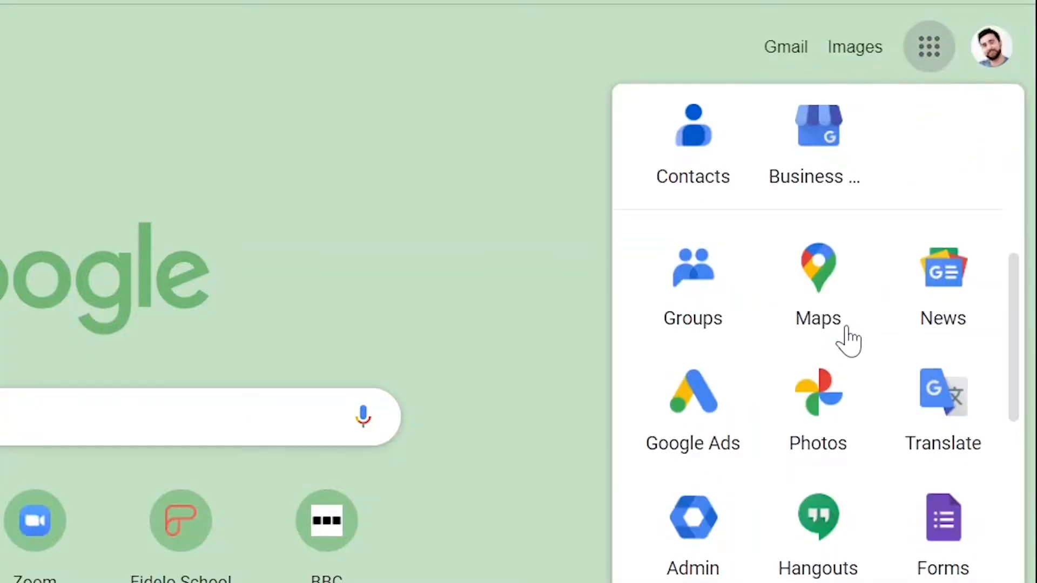
scroll(down, 3)
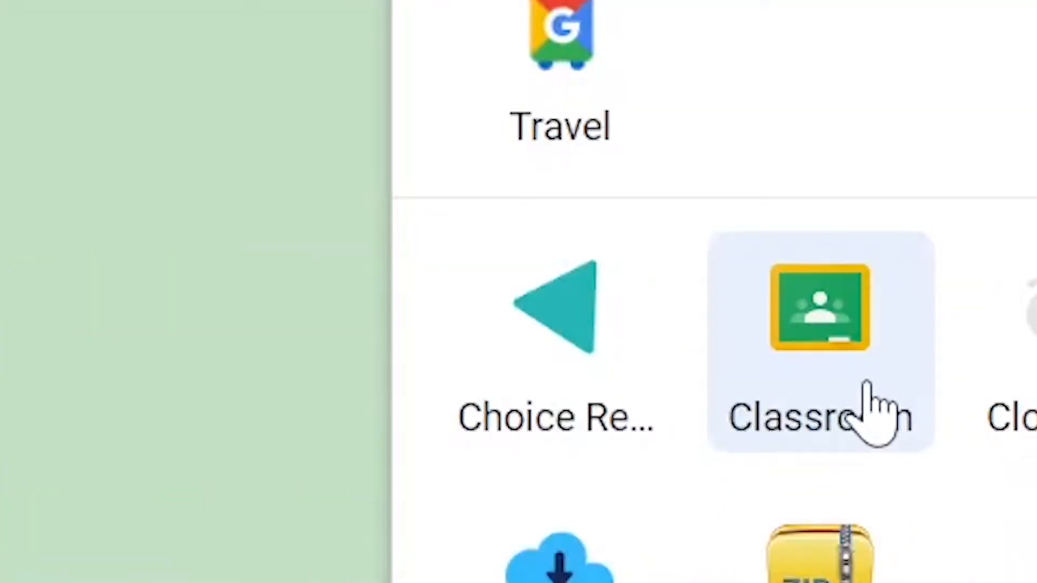
click(819, 308)
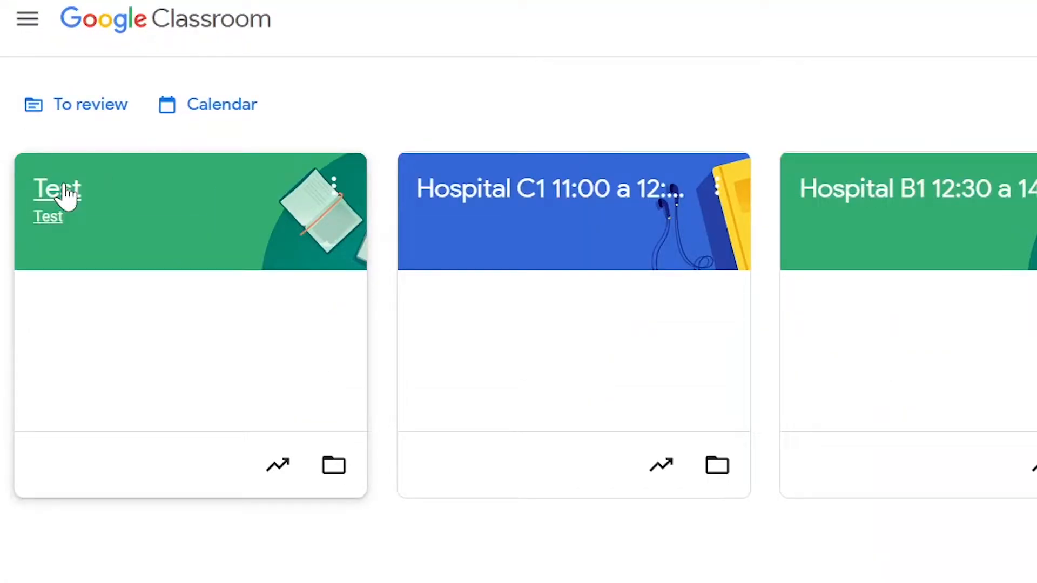
- Go to the Test class's People page, showing one teacher and no students
click(56, 187)
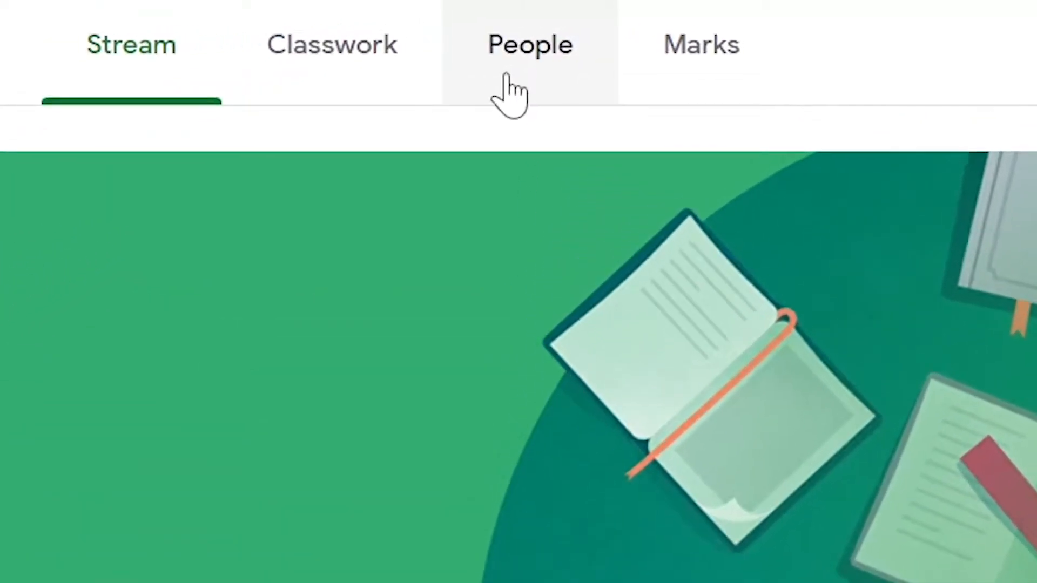
click(529, 44)
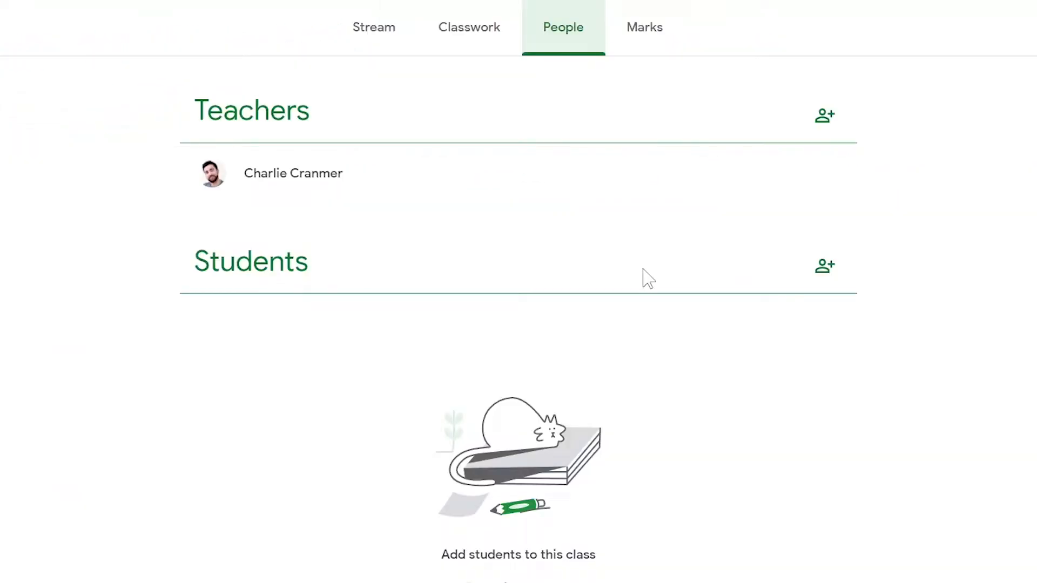
click(824, 266)
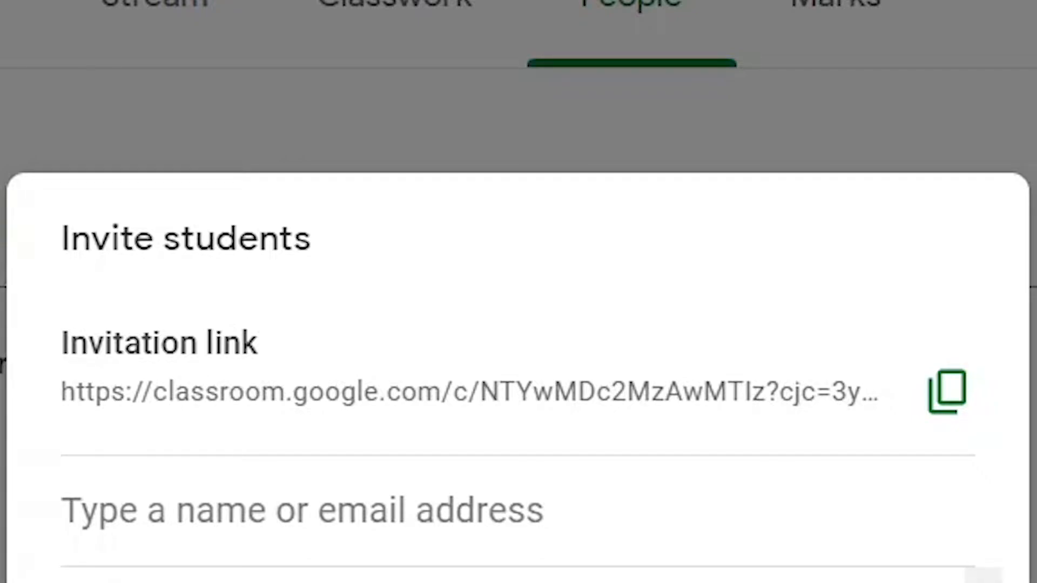
mouse_move(947, 390)
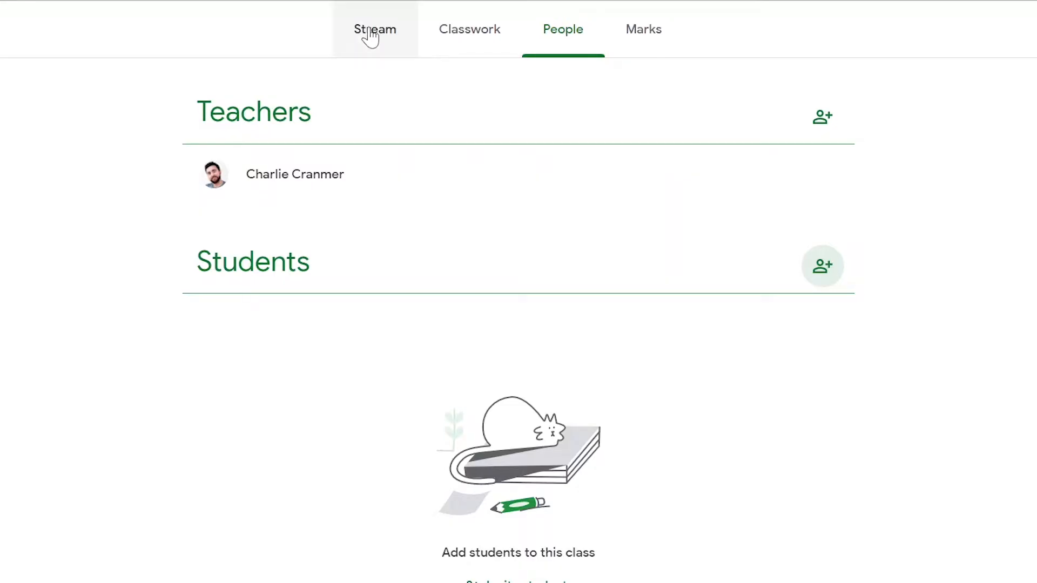
- Show the Test class code enlarged over the Stream page for students
click(375, 29)
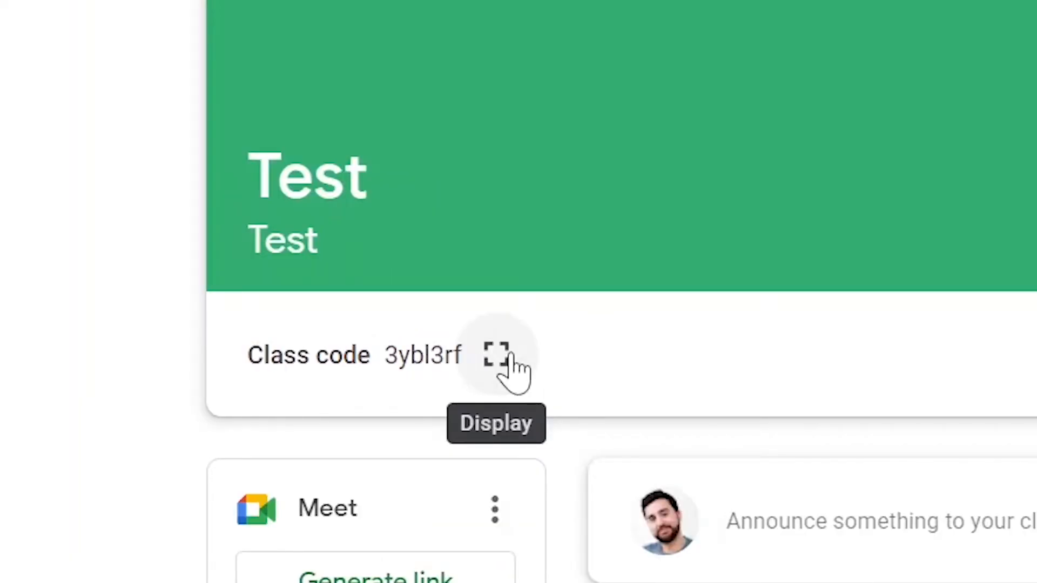
click(496, 355)
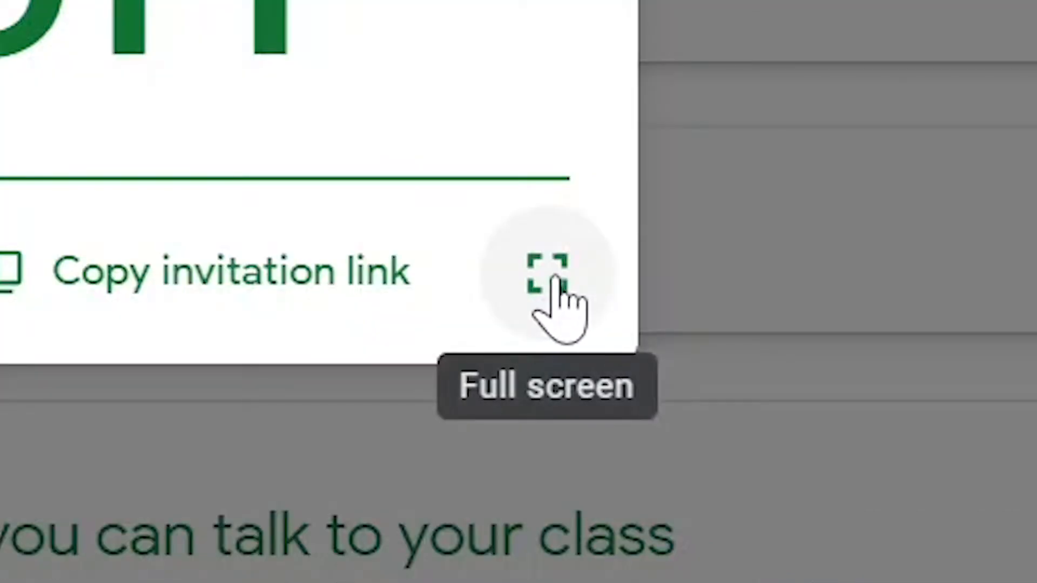
- Show the class code full screen, then return to the Stream page with code 3ybl3rf
click(542, 271)
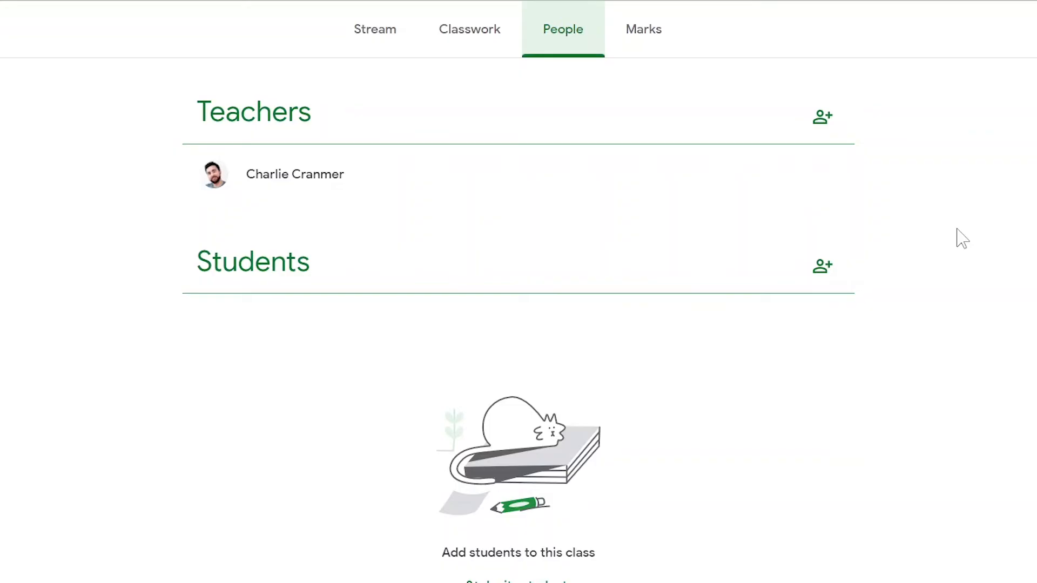
click(367, 29)
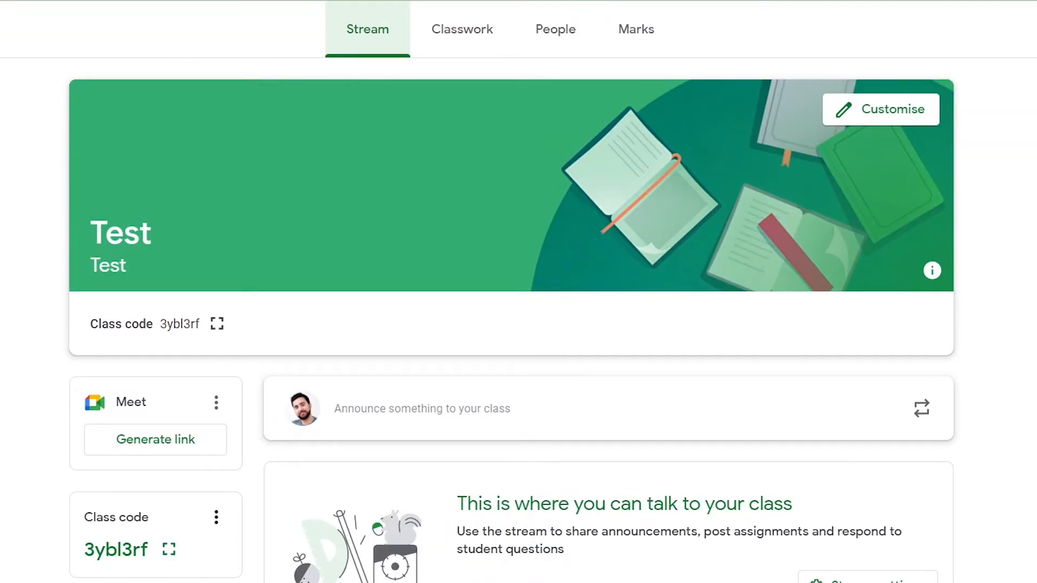